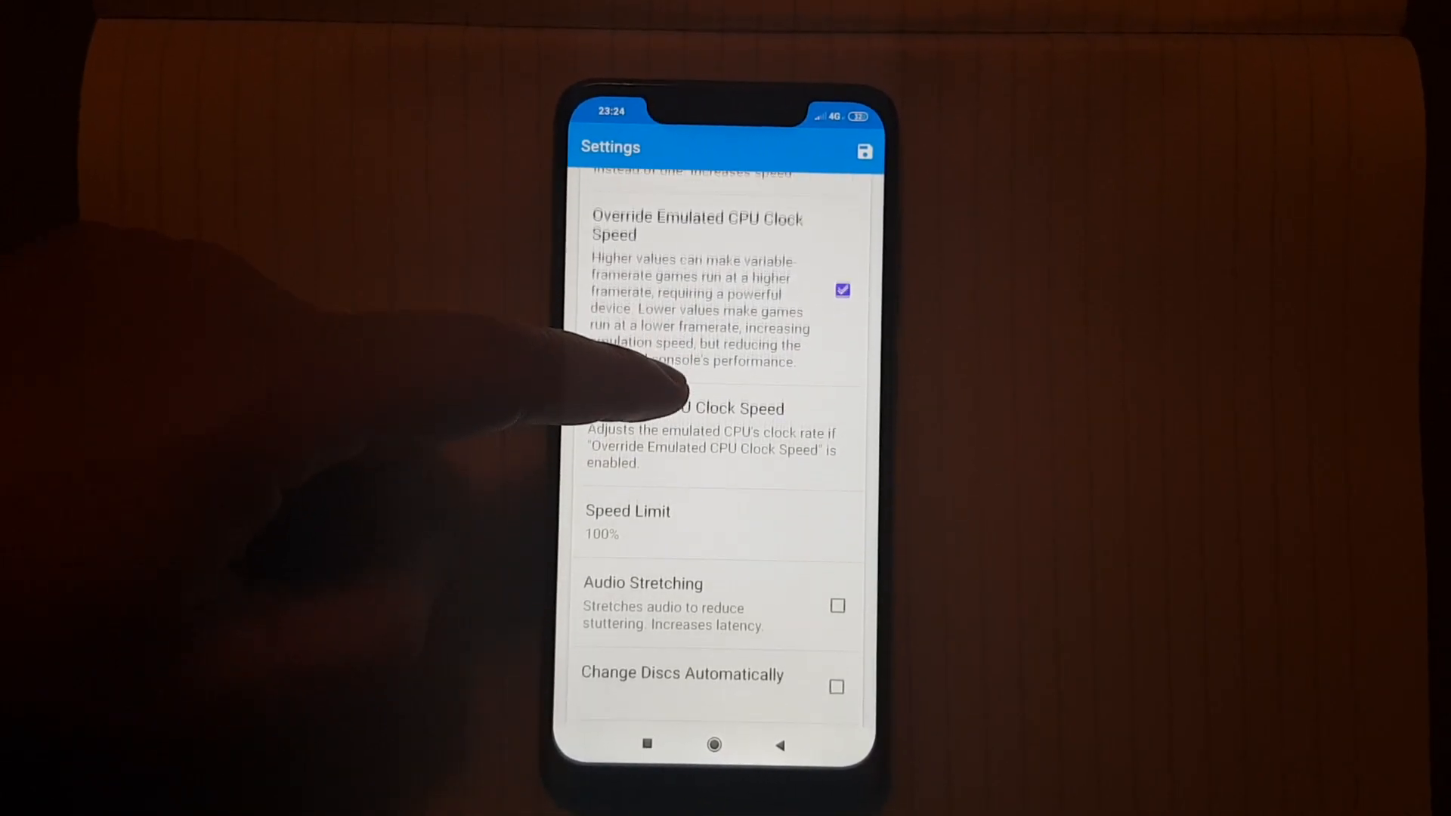
# - Leave Config and reach the Graphics Settings list showing the Enhancements & Hacks section
pyautogui.click(685, 408)
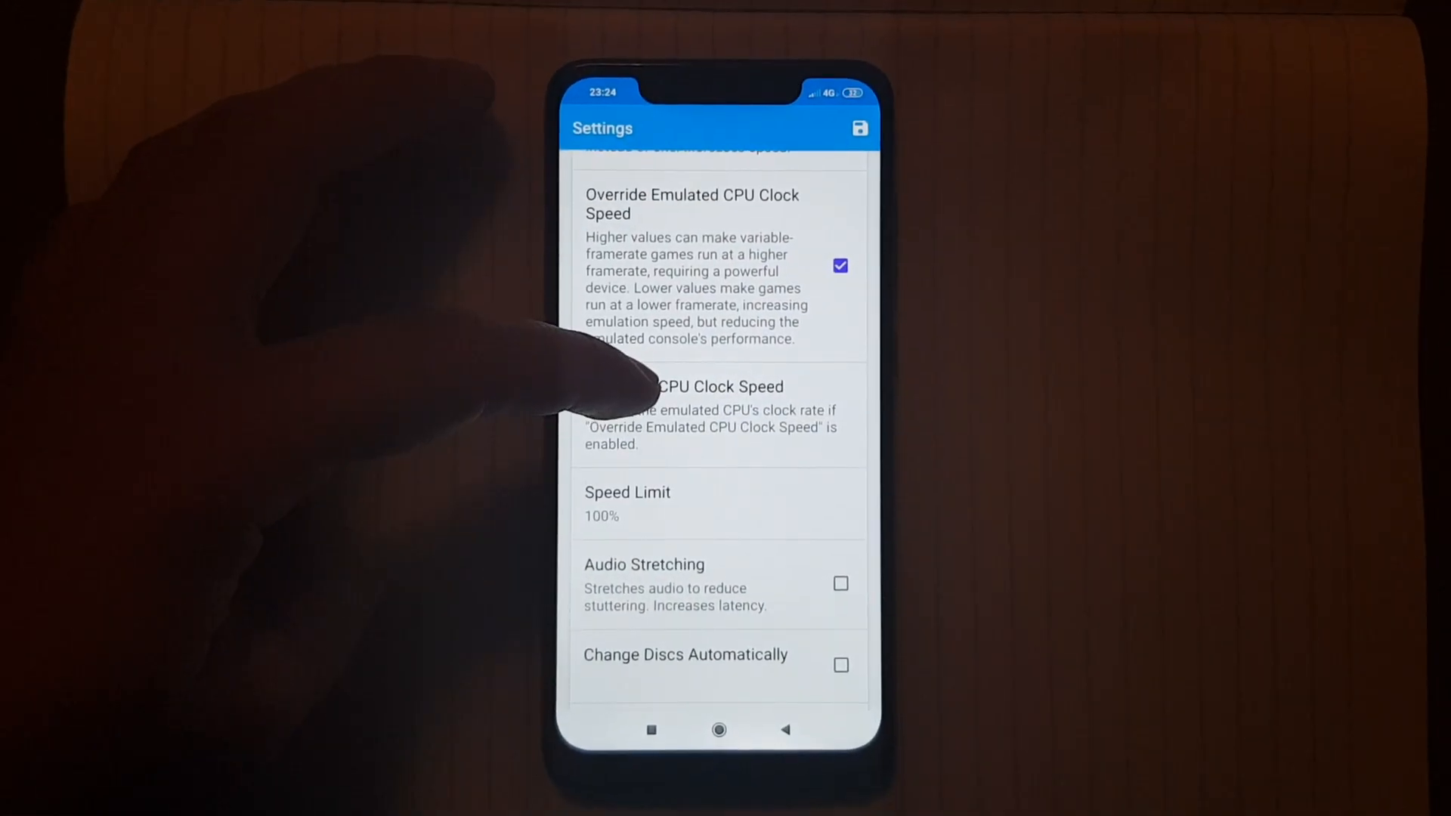
pyautogui.scroll(3)
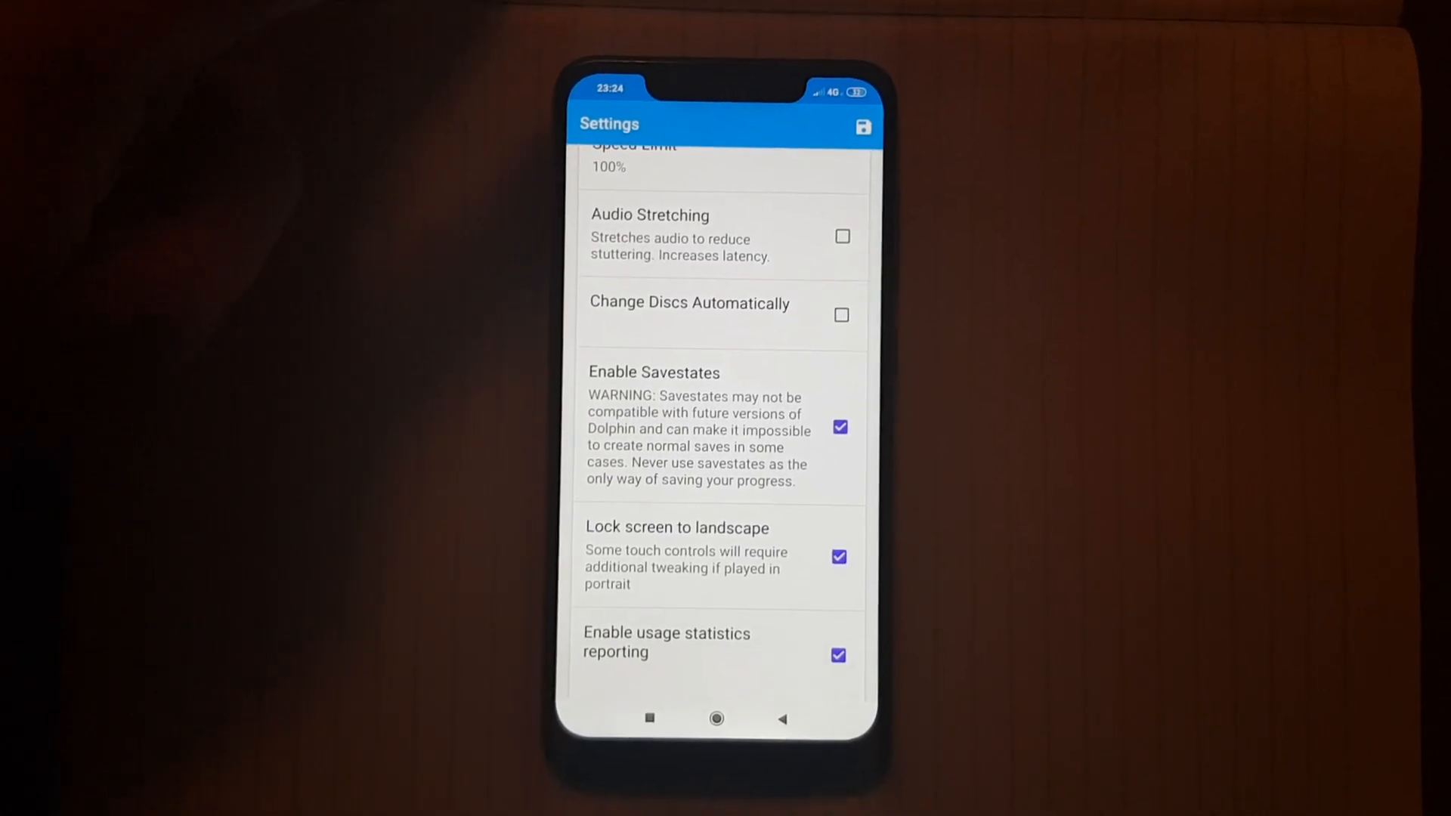
pyautogui.click(862, 125)
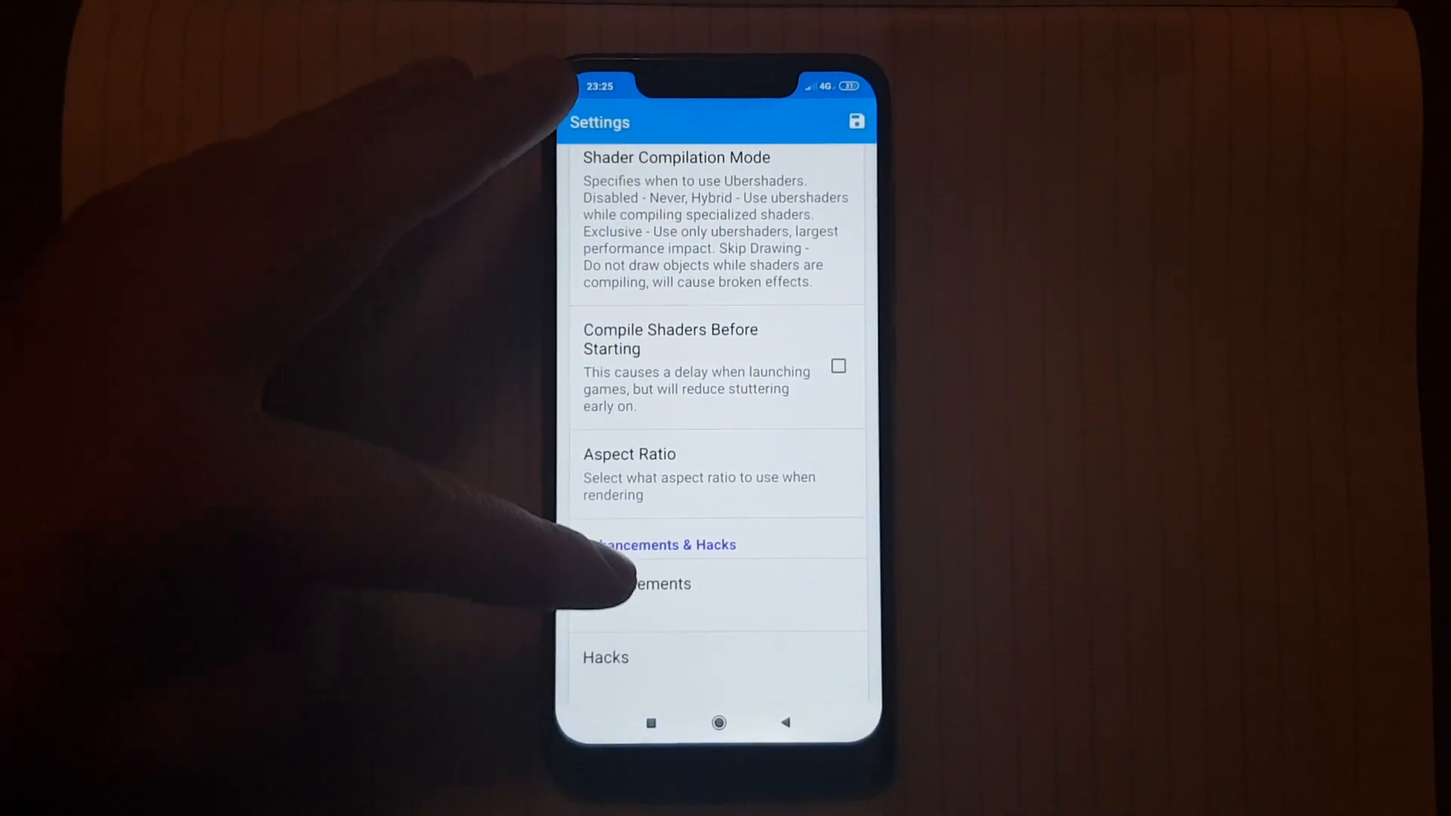
# - Scroll through the Enhancements list, confirming Disable Fog is checked, then return to the game grid
pyautogui.scroll(3)
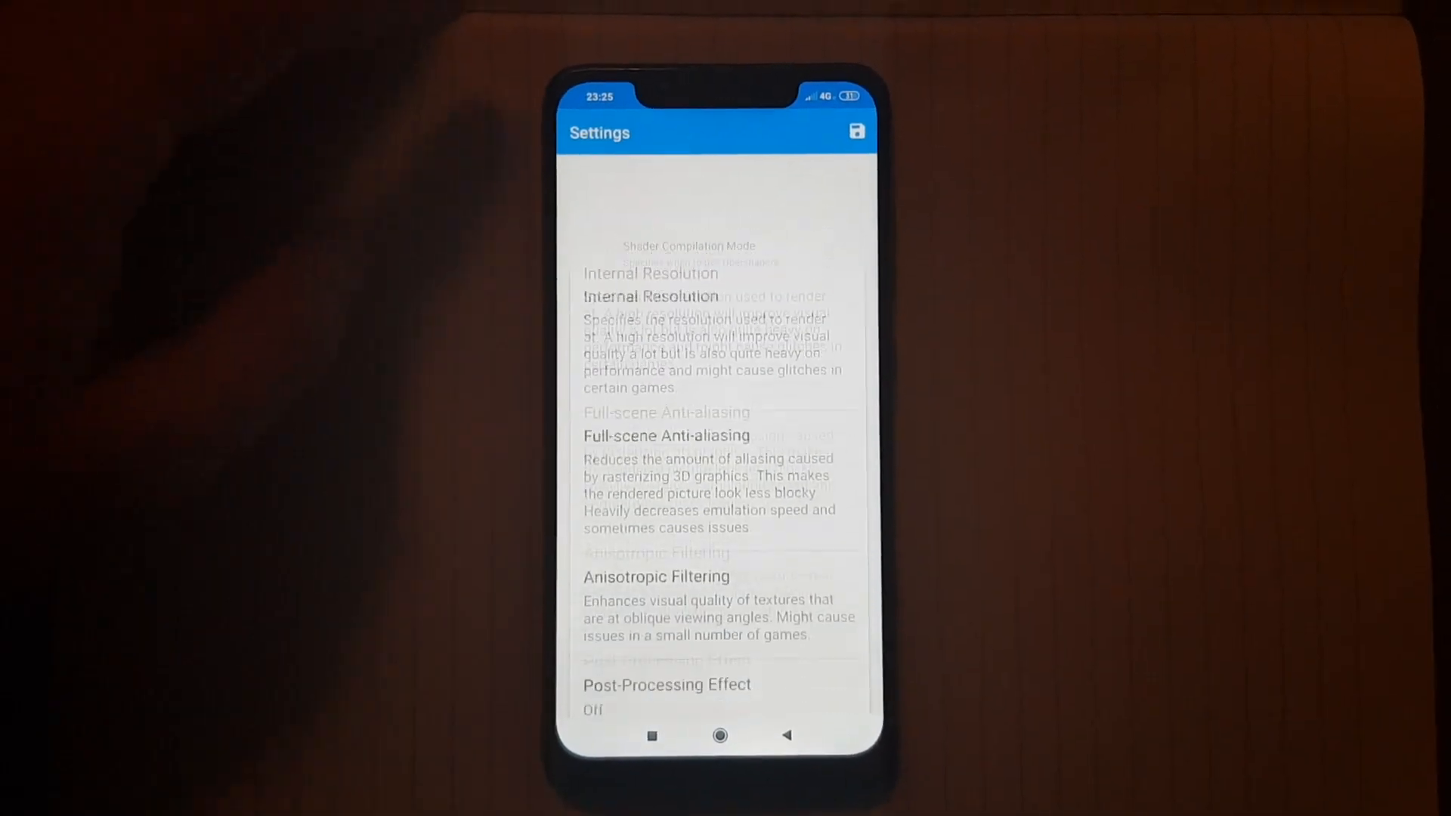
pyautogui.scroll(3)
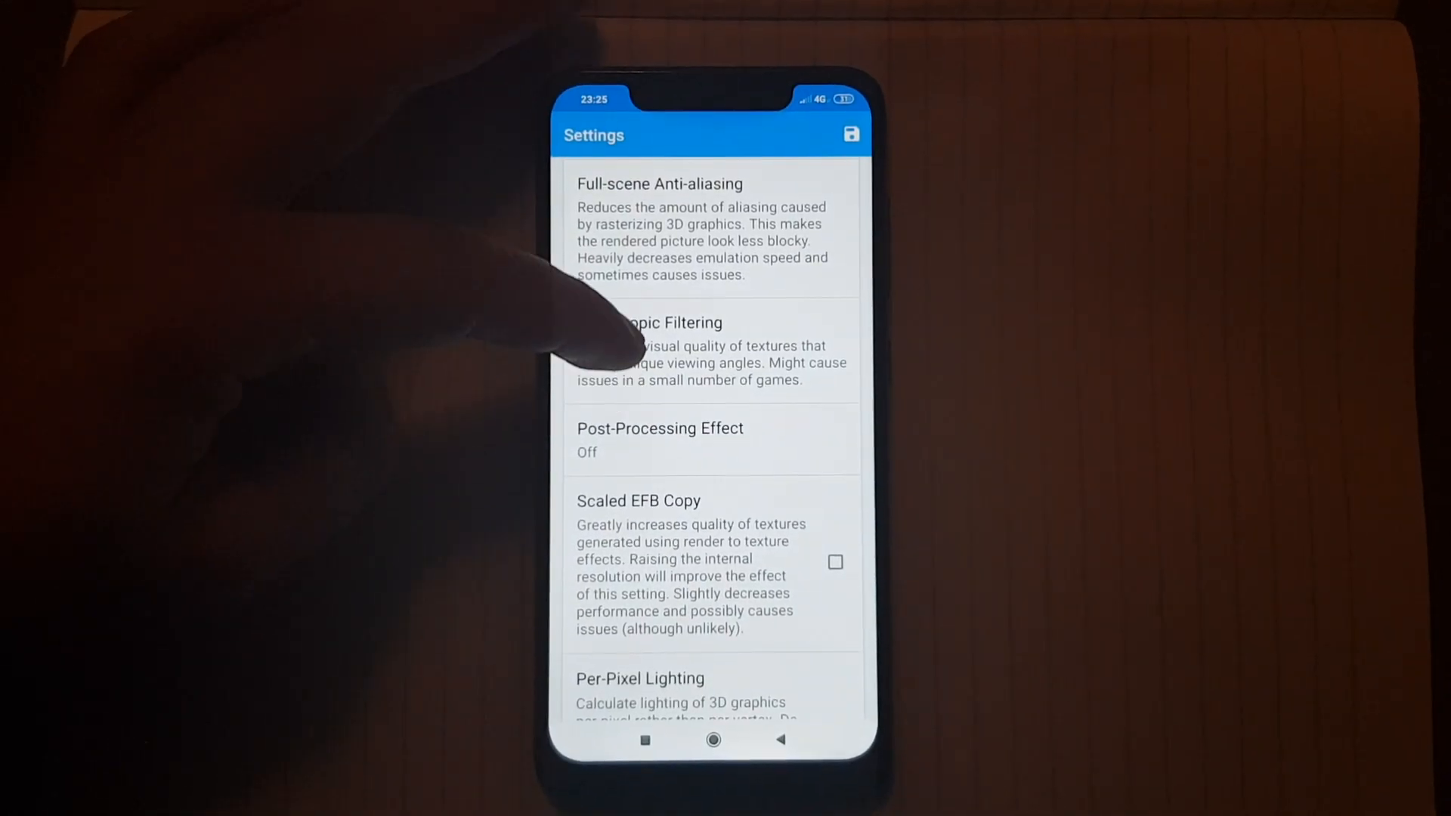
pyautogui.scroll(-3)
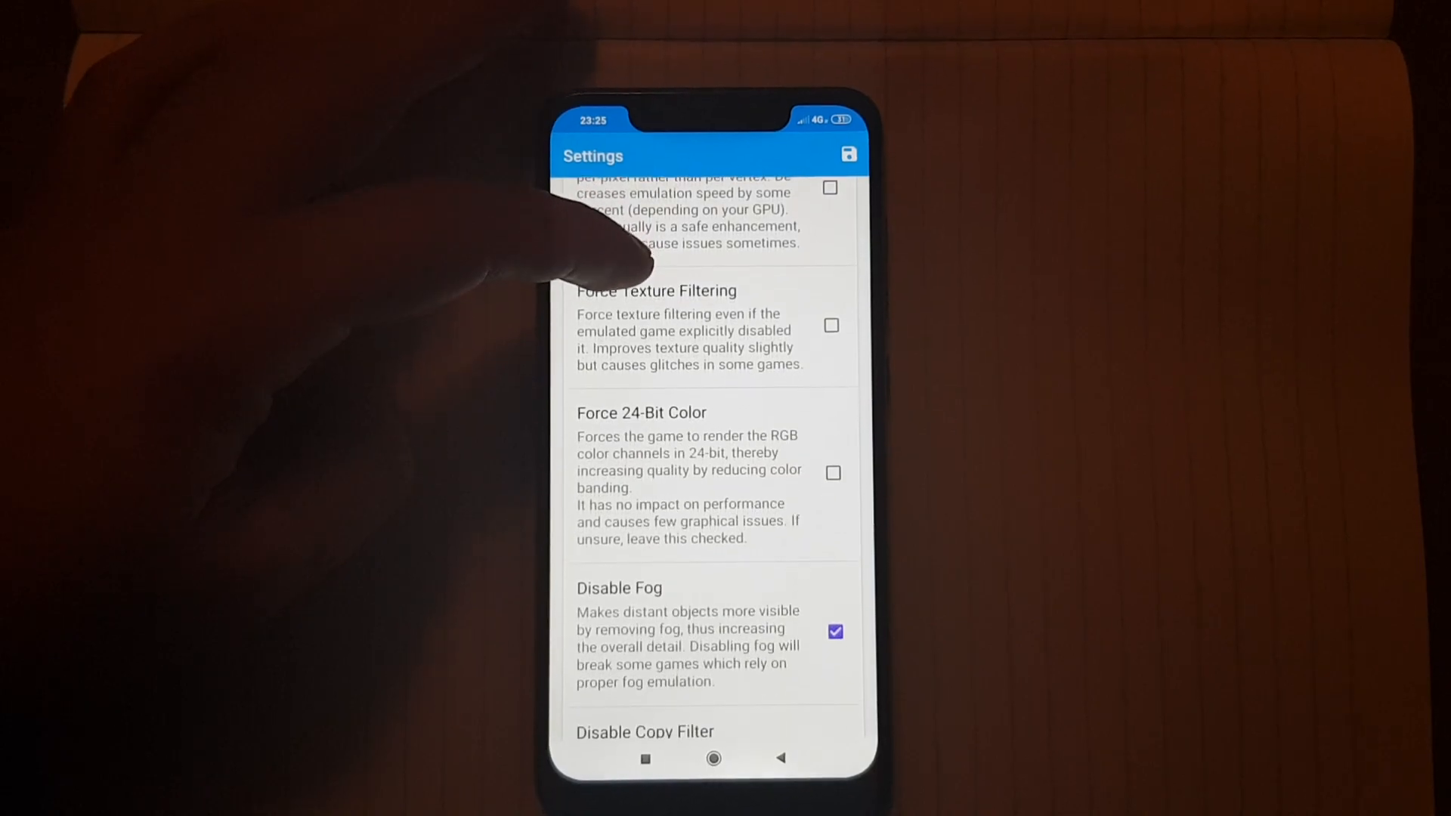
pyautogui.scroll(3)
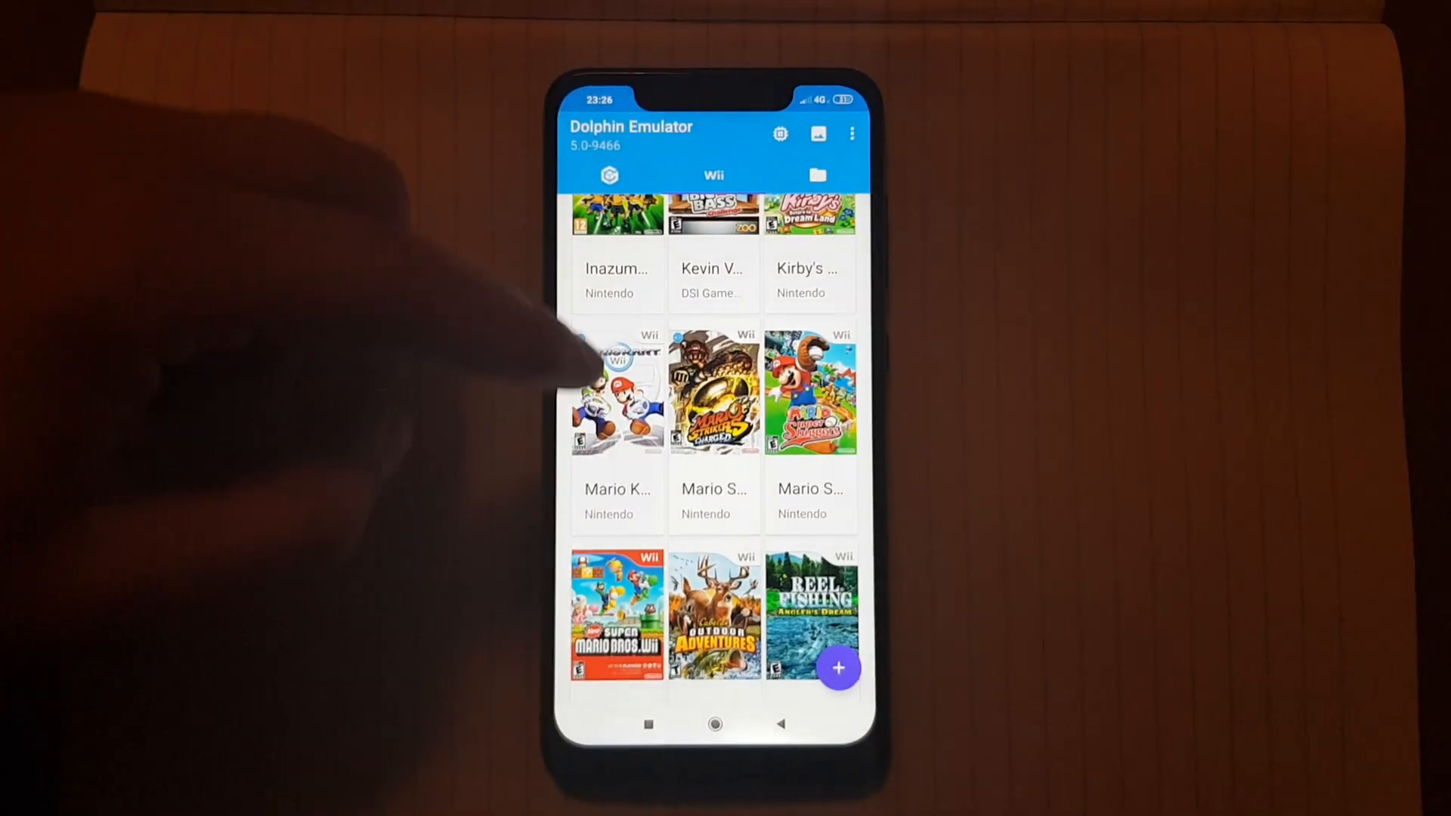
# - Enter Graphics Settings (Vulkan, Show FPS on) and view Hacks with all four Embedded Frame Buffer options ticked
pyautogui.click(851, 134)
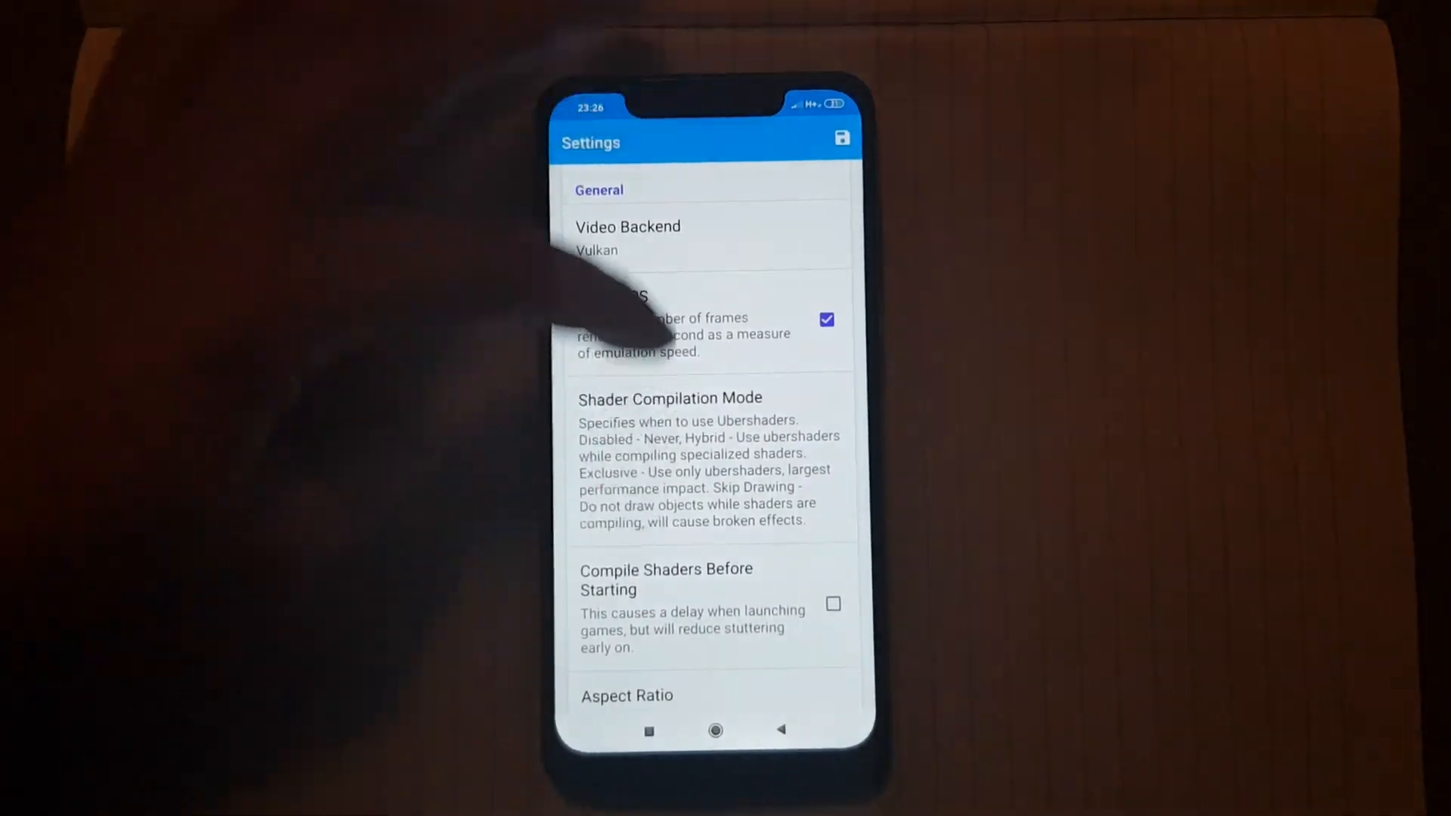
pyautogui.scroll(-3)
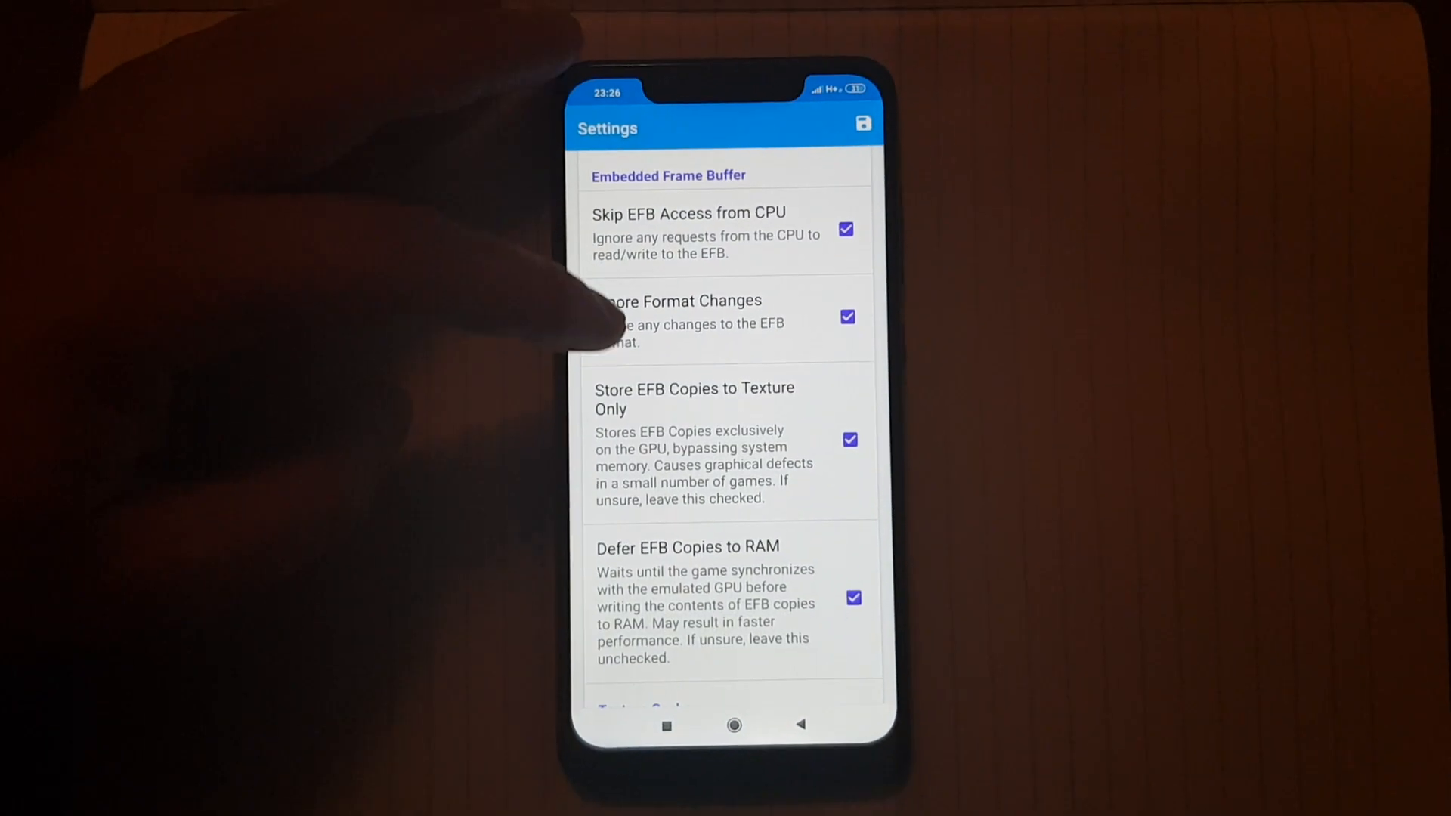
pyautogui.scroll(3)
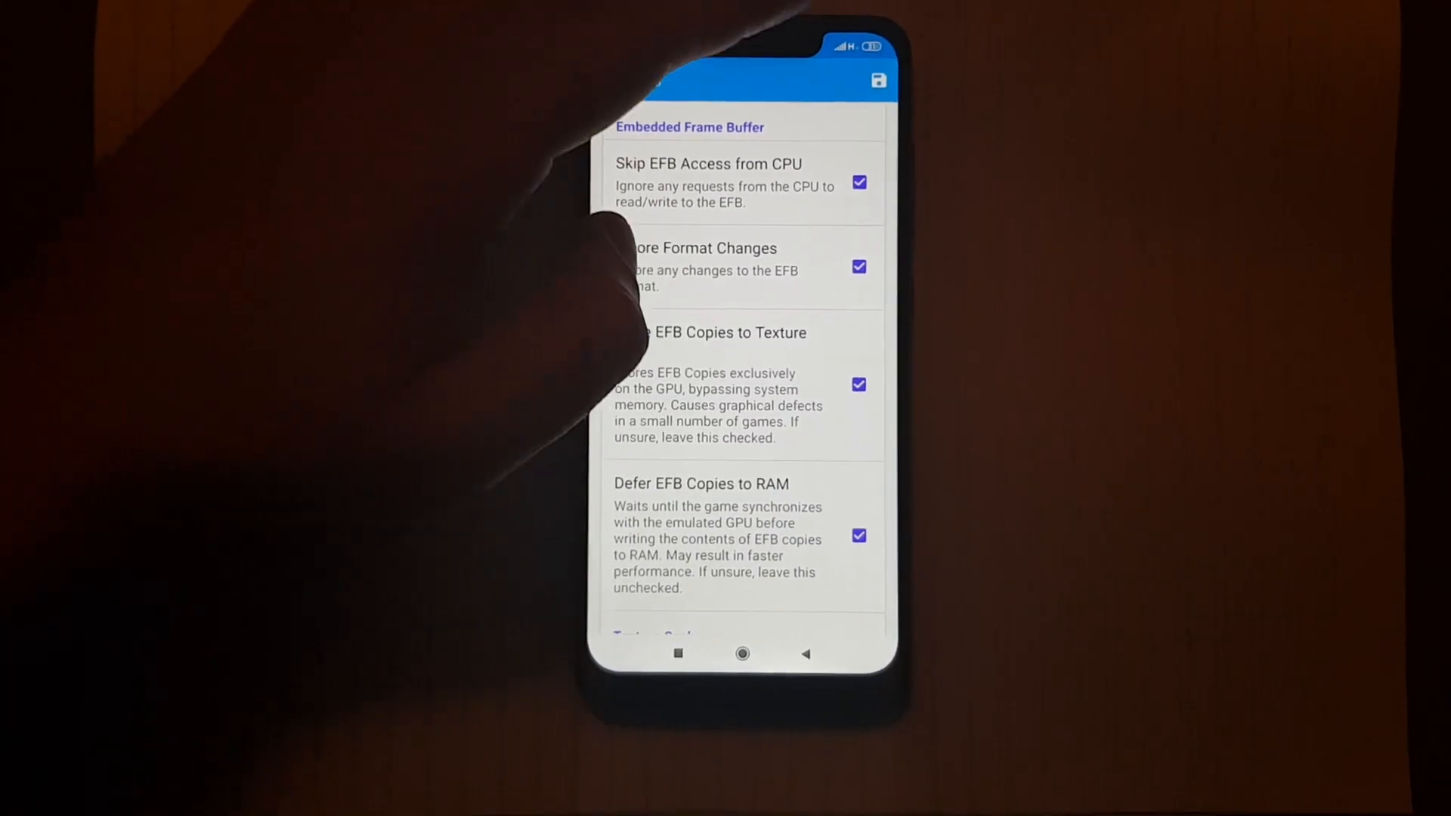
# - Back out of the Hacks settings to the Wii game library, keeping the frame buffer hacks enabled
pyautogui.click(804, 654)
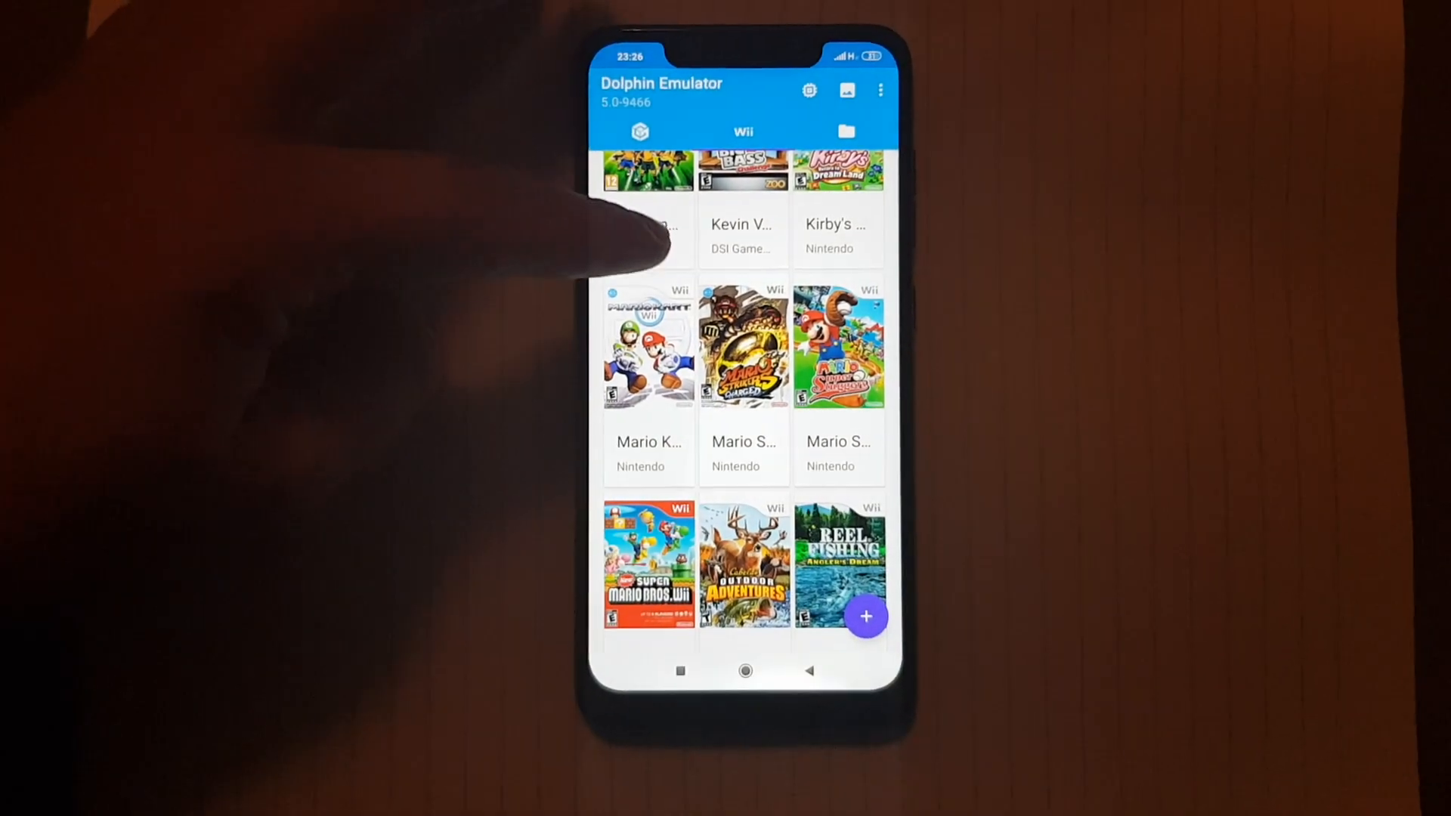
pyautogui.scroll(-3)
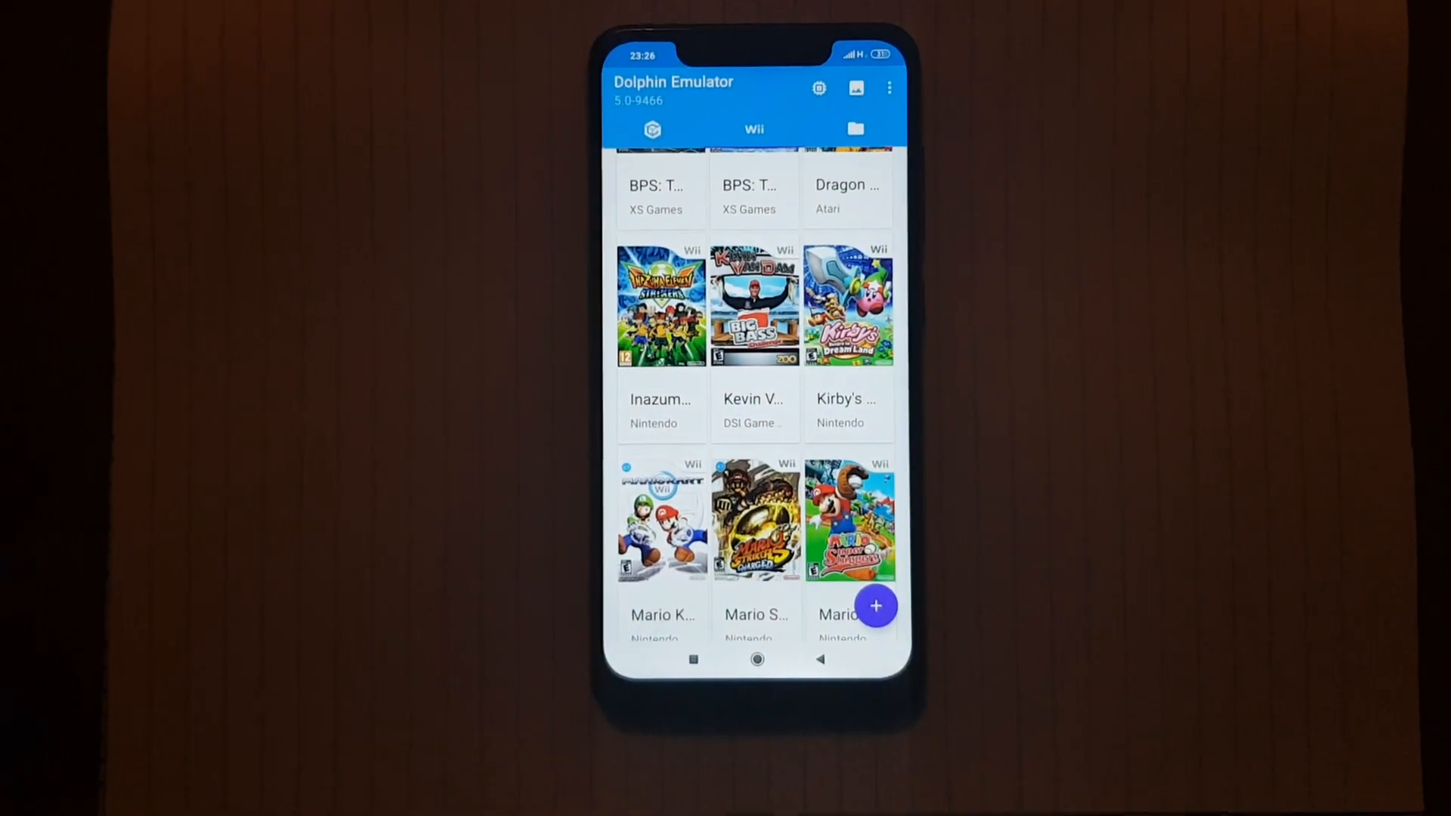